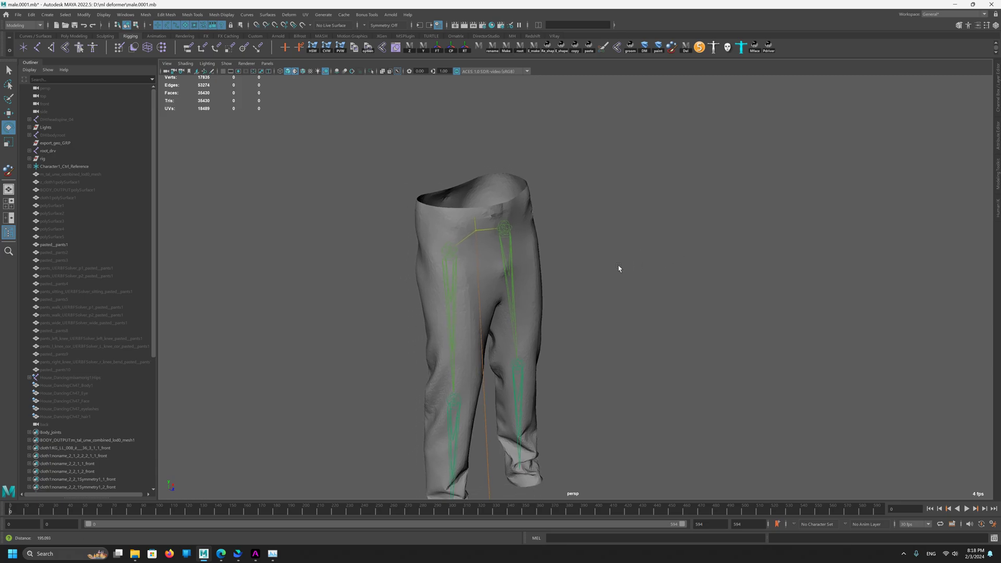
Step: Bend the right thigh driver to test the pants deformation, then launch PoseWrangler from the shelf
left_click_drag(619, 268, 489, 388)
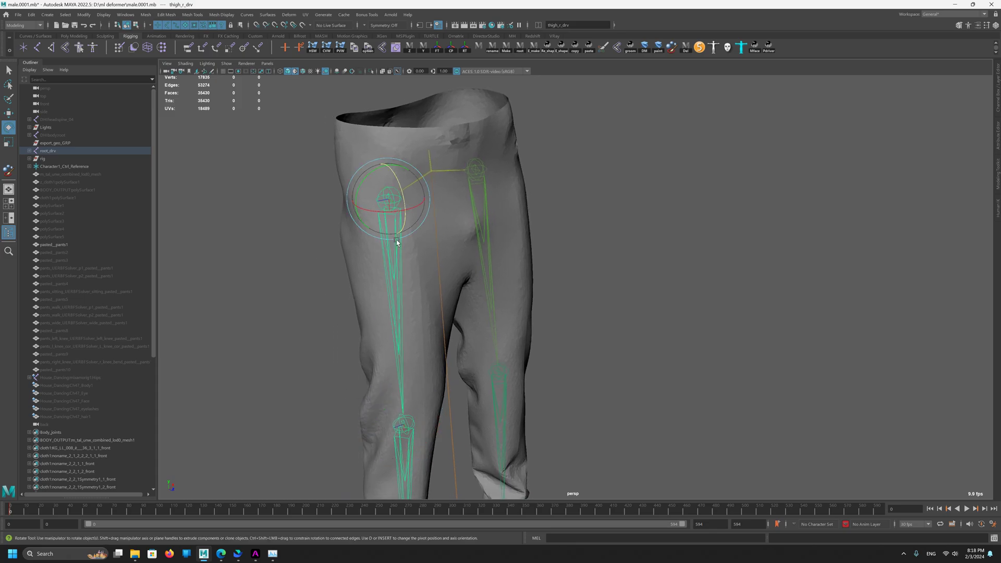
mouse_move(465, 294)
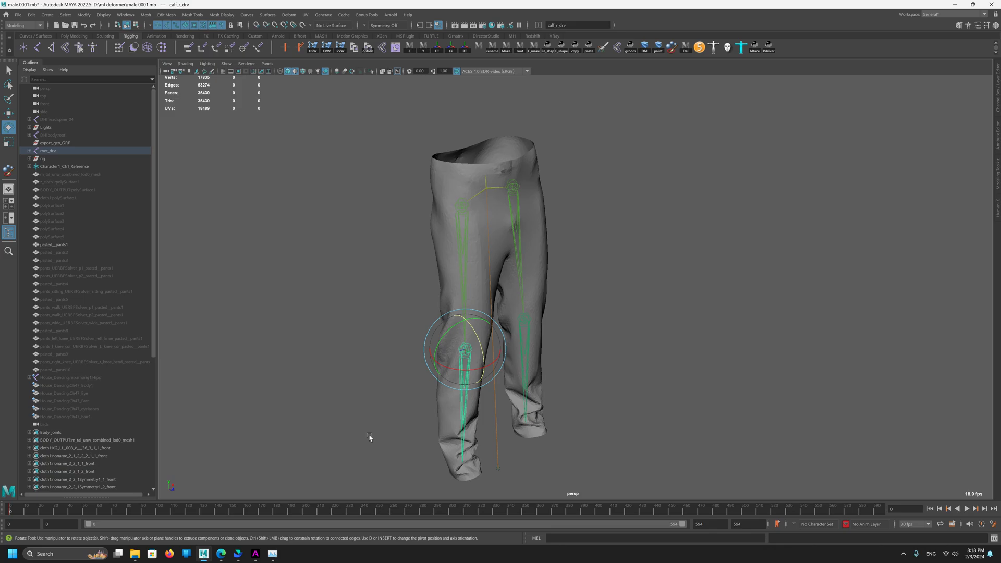
mouse_move(490, 465)
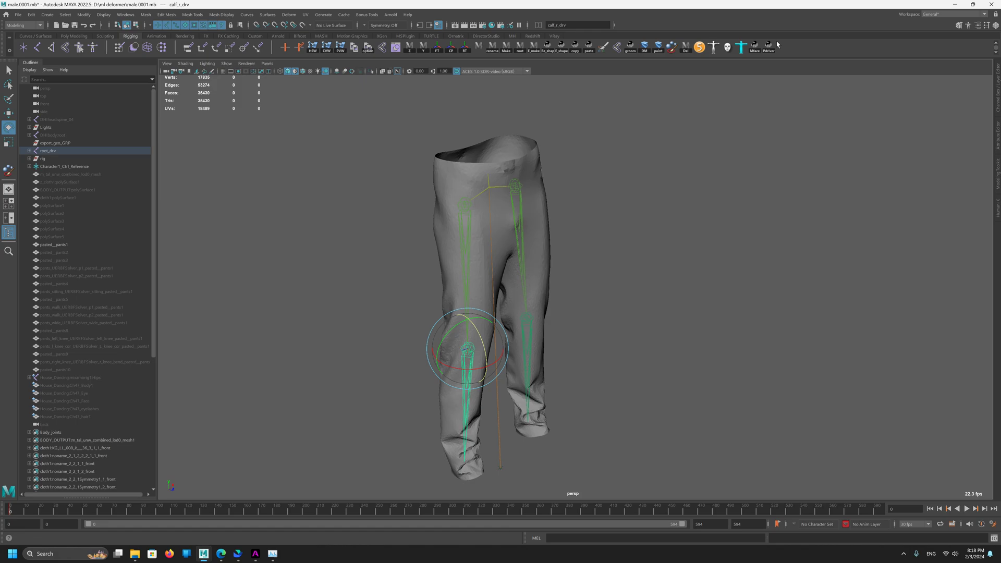
left_click(770, 47)
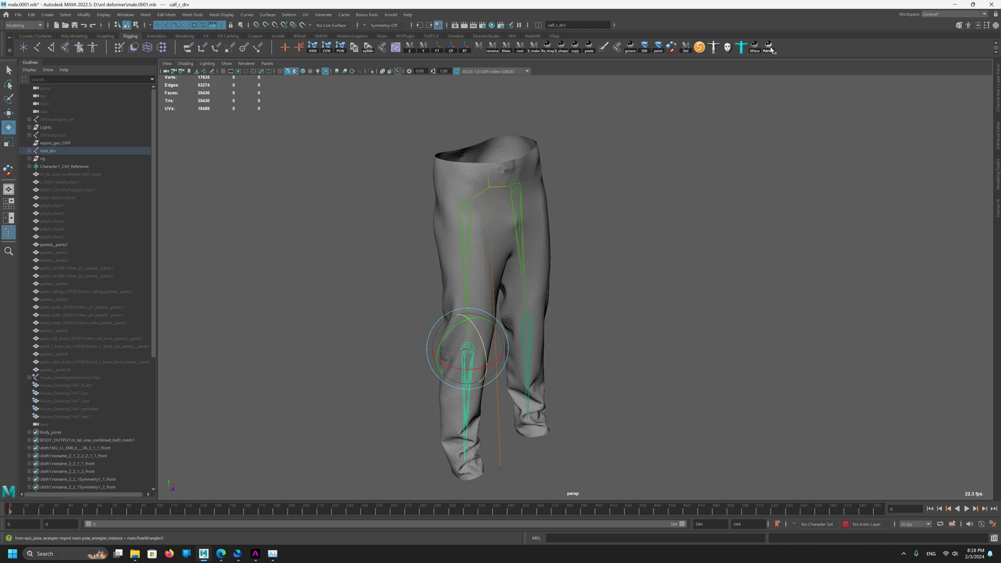
Step: Let Pose Wrangler load its RBF solver list and select DHIbody:root in the Outliner
left_click(770, 47)
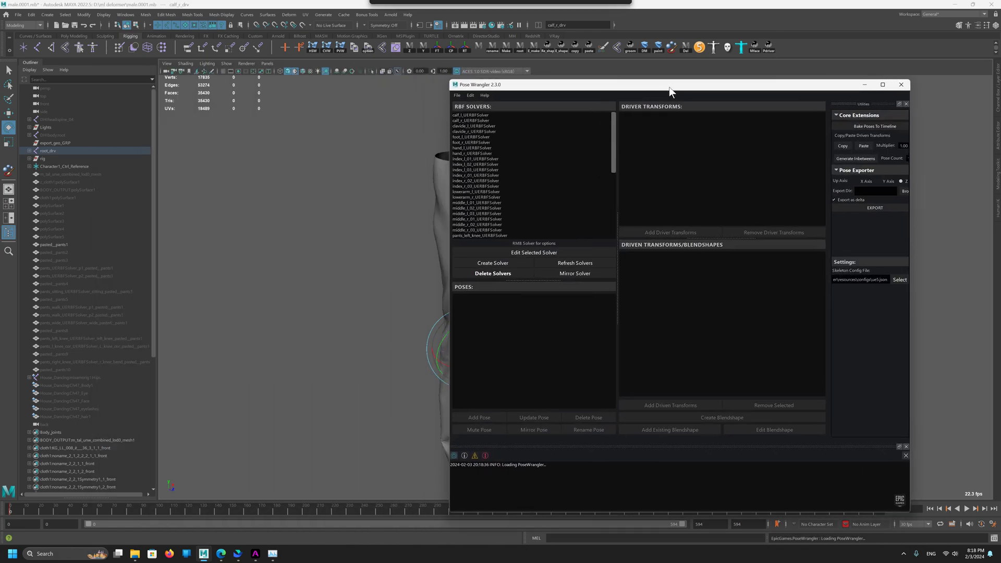
scroll("down", 3)
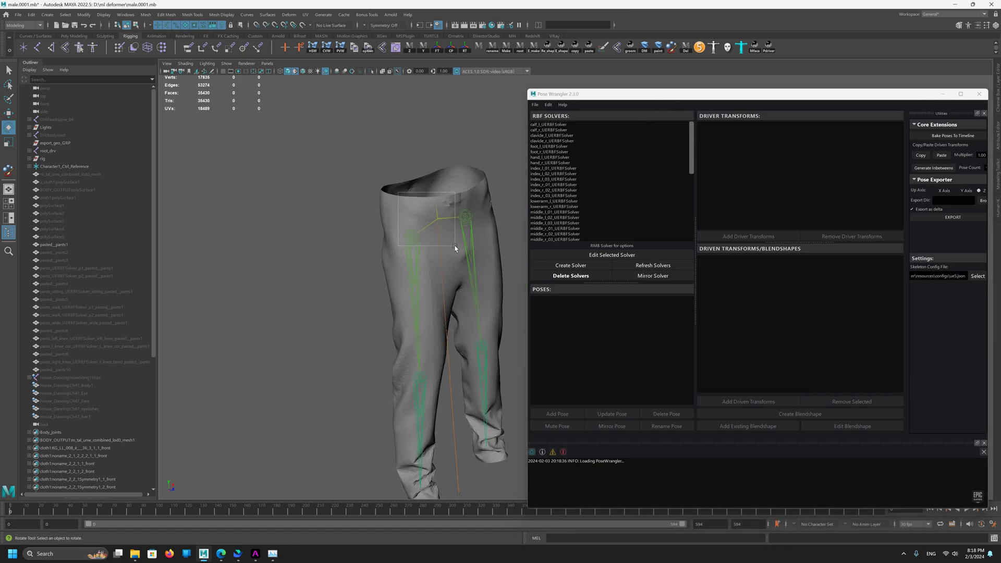
left_click(54, 135)
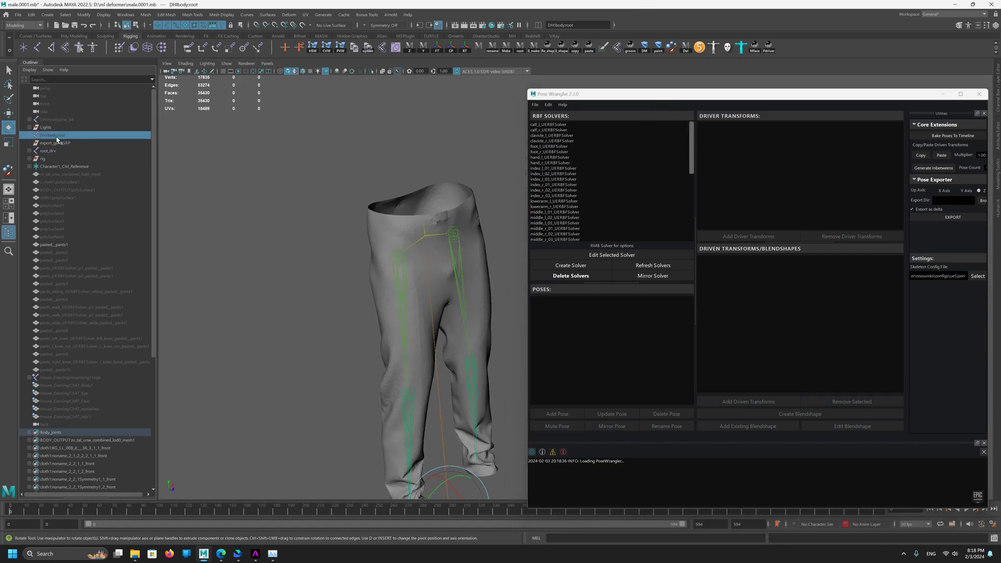
left_click(57, 119)
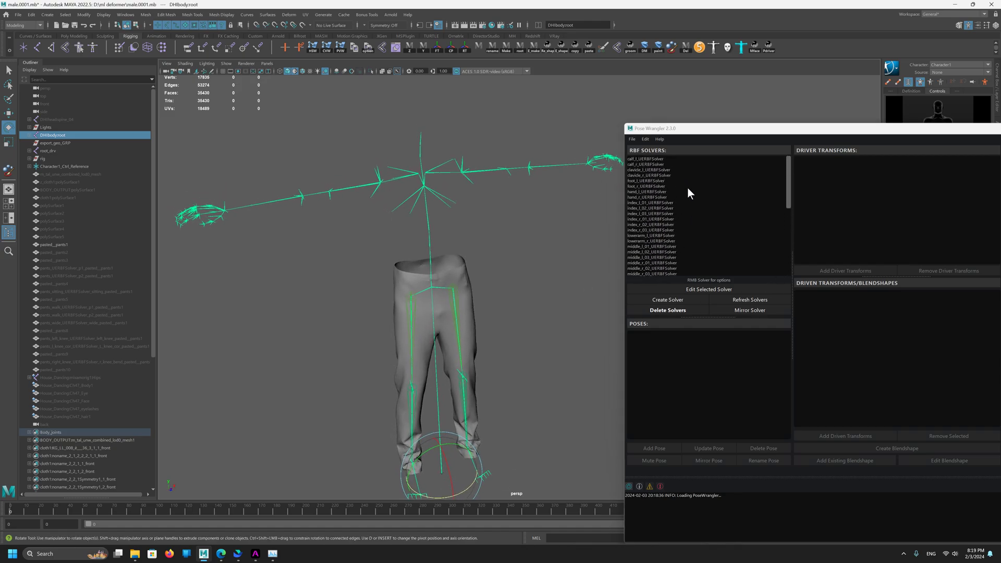
Step: Load calf_l_UERBFSolver and recall two of its calf_l_back bent-knee poses on the pants
left_click(647, 159)
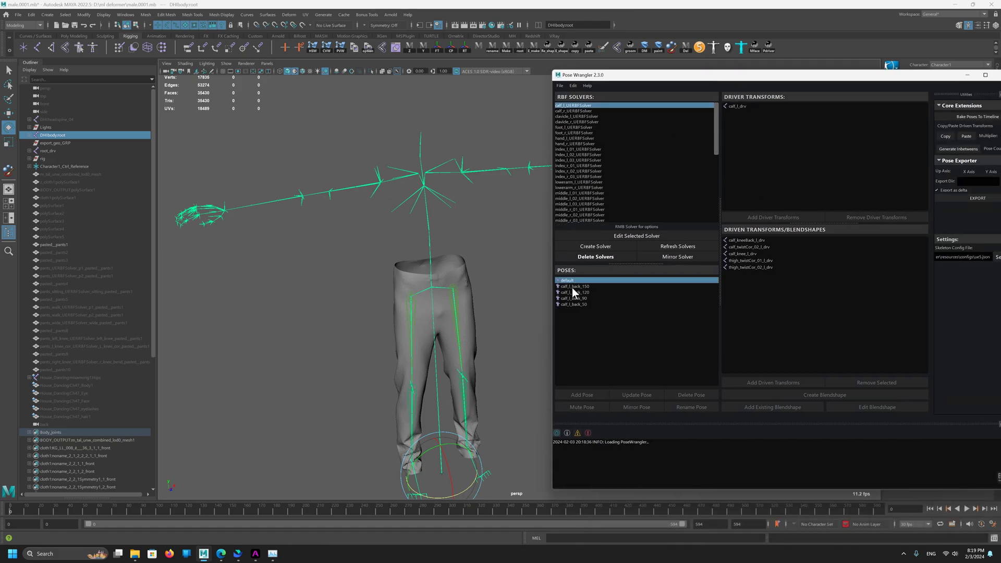
left_click(573, 298)
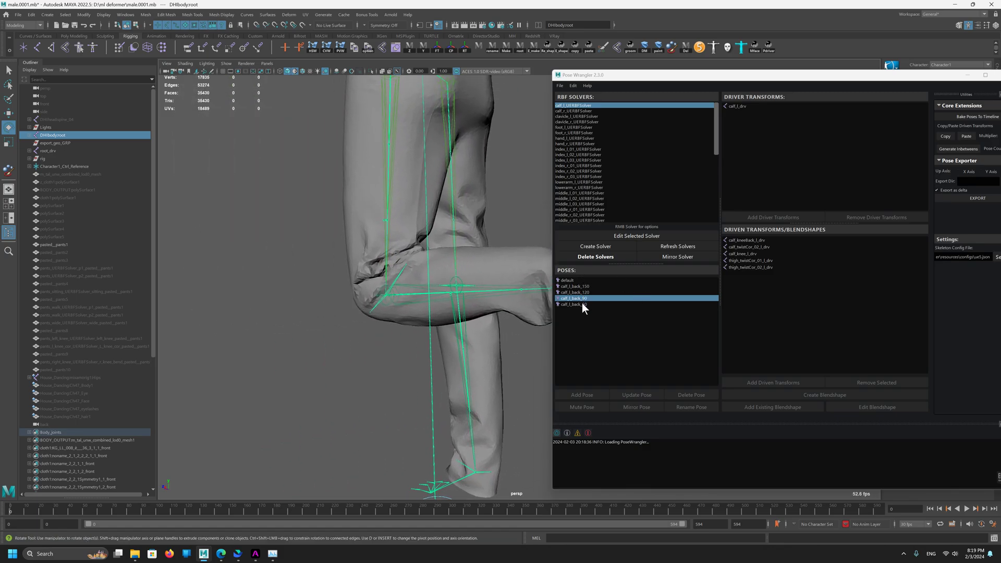
left_click(567, 280)
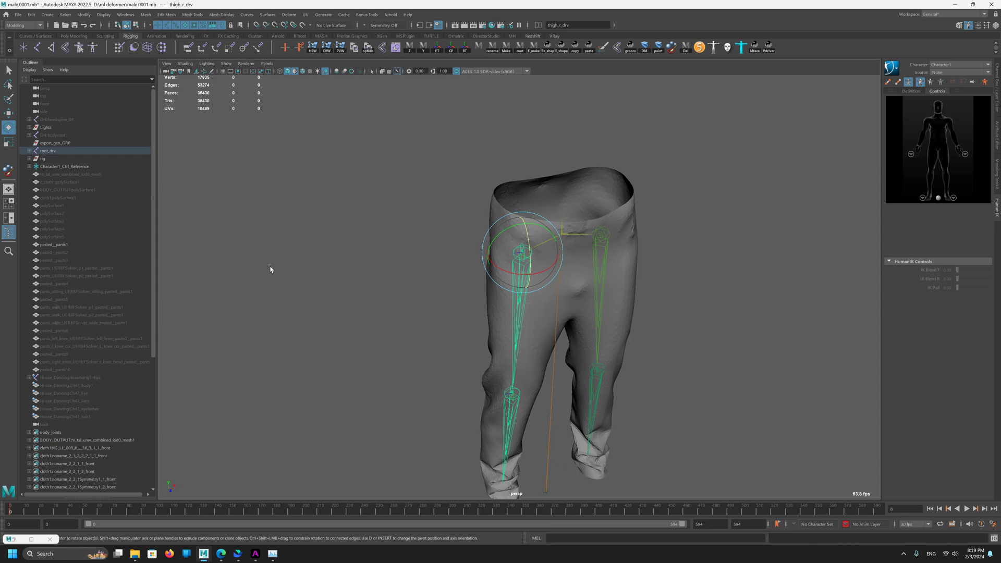
mouse_move(392, 316)
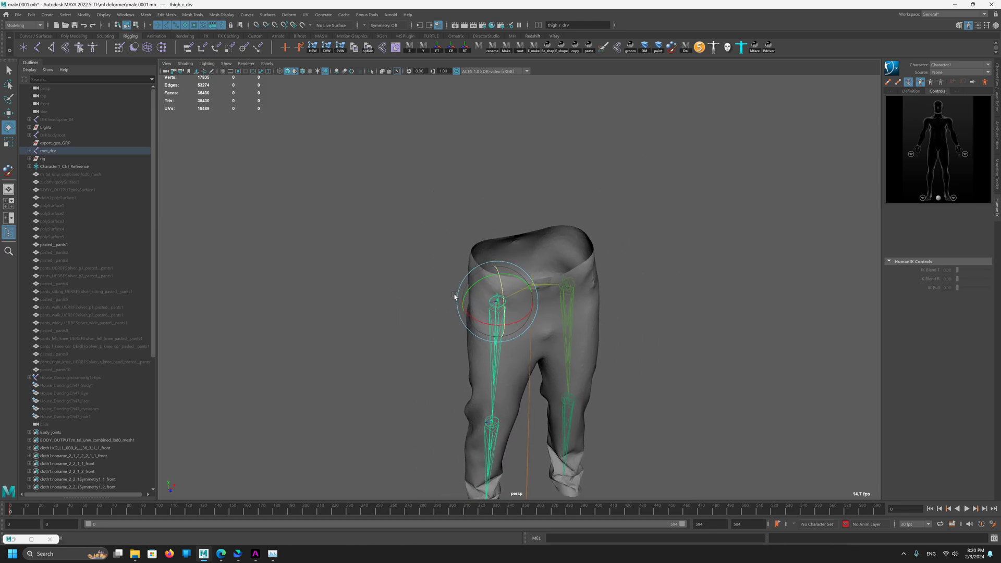
left_click(563, 284)
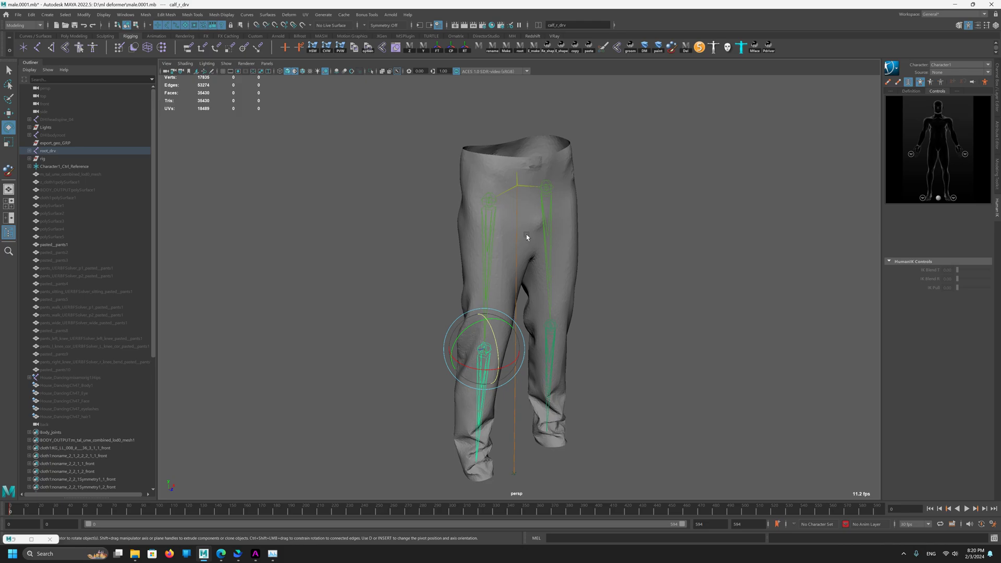
left_click(489, 185)
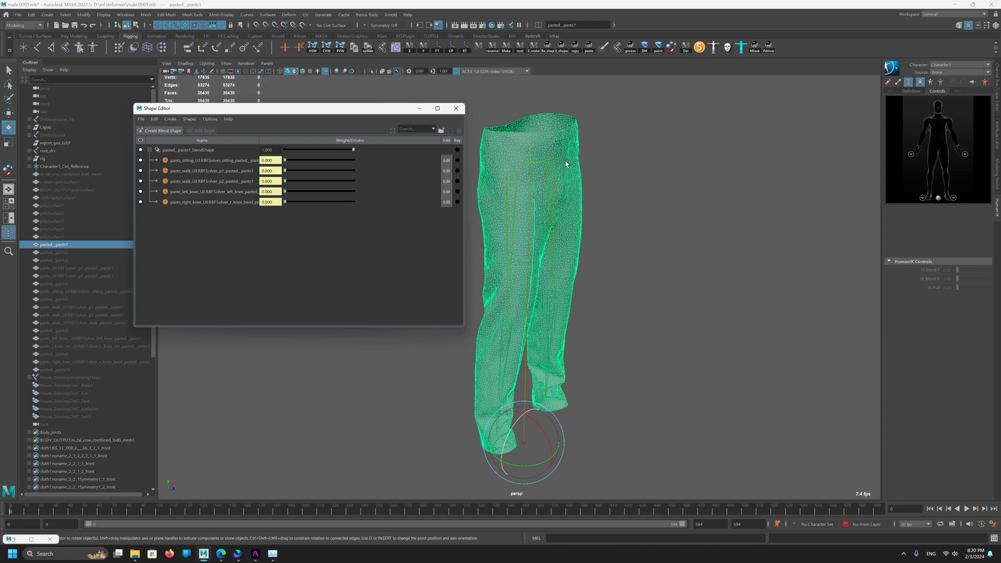
mouse_move(628, 410)
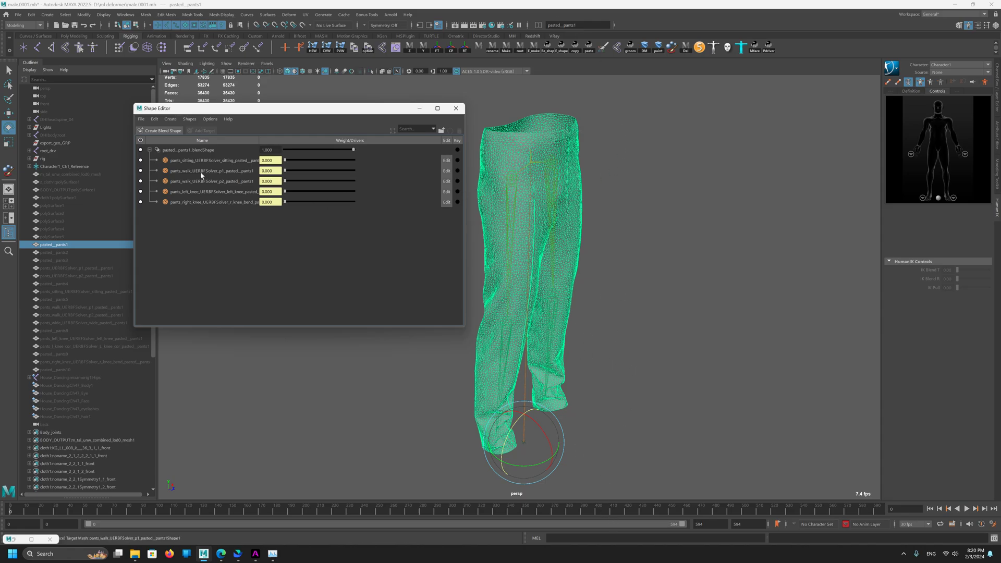
mouse_move(331, 118)
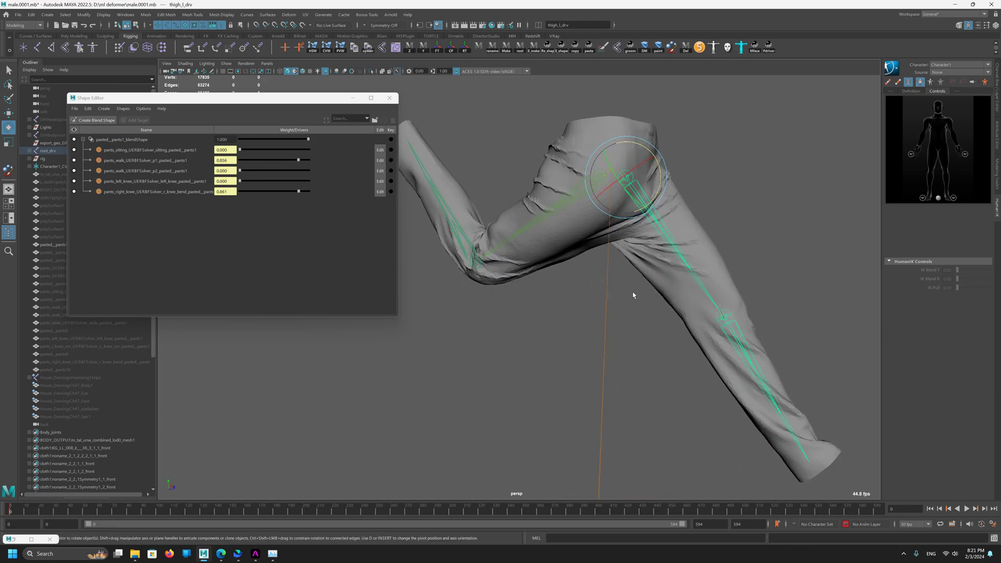
Step: Raise the right thigh and bend the knee so the walk and knee corrective weights activate in Shape Editor
left_click_drag(634, 295, 539, 283)
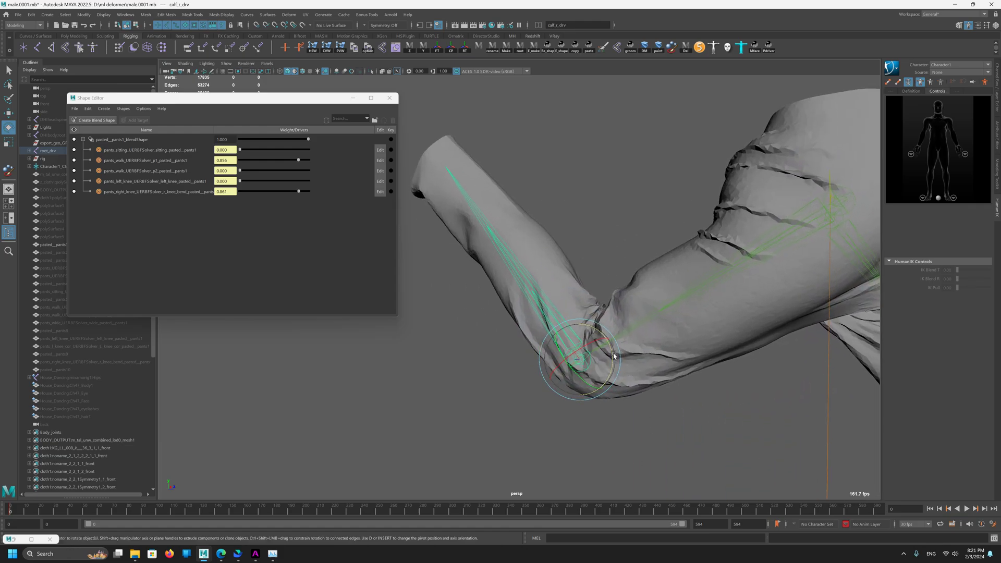
left_click_drag(610, 357, 584, 319)
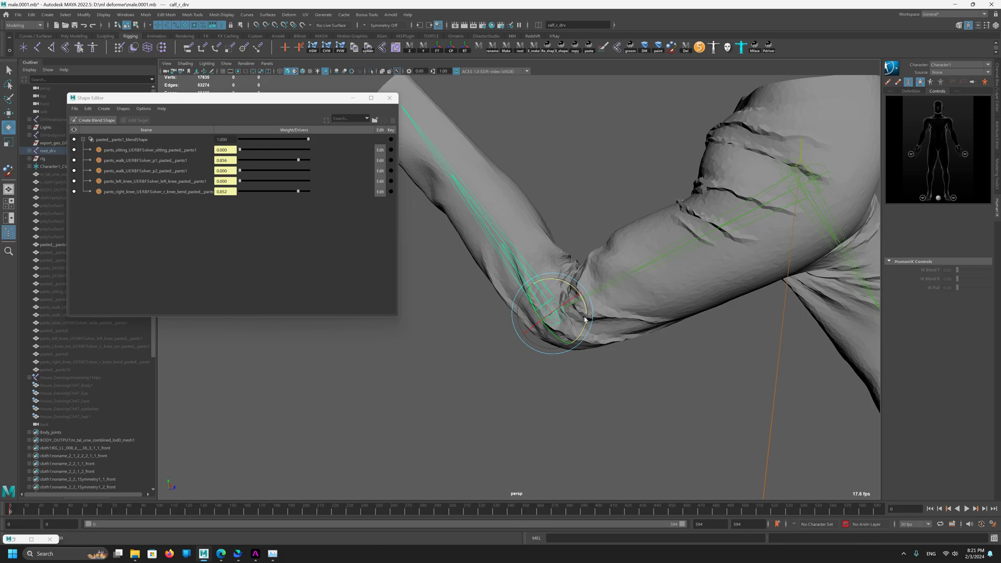
left_click_drag(581, 320, 508, 294)
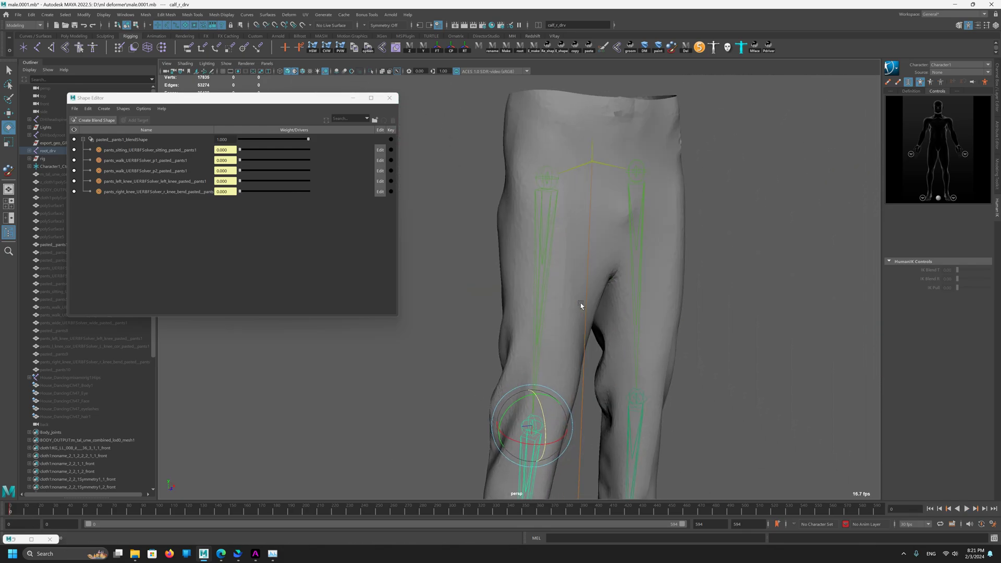
left_click_drag(240, 181, 260, 180)
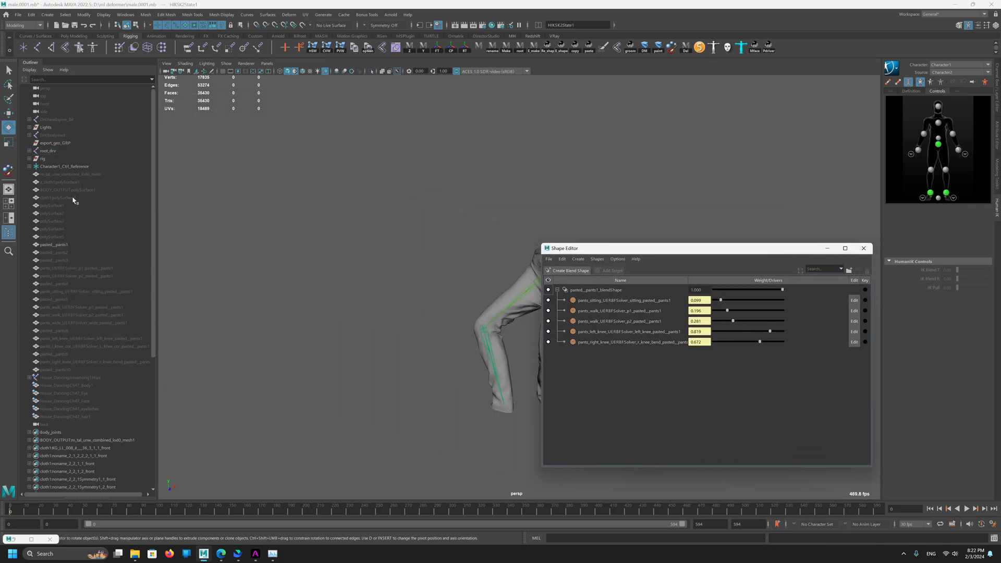
Step: Set Character1's HumanIK source to the dance-animated Character2 so the pants skeleton follows it
left_click(63, 377)
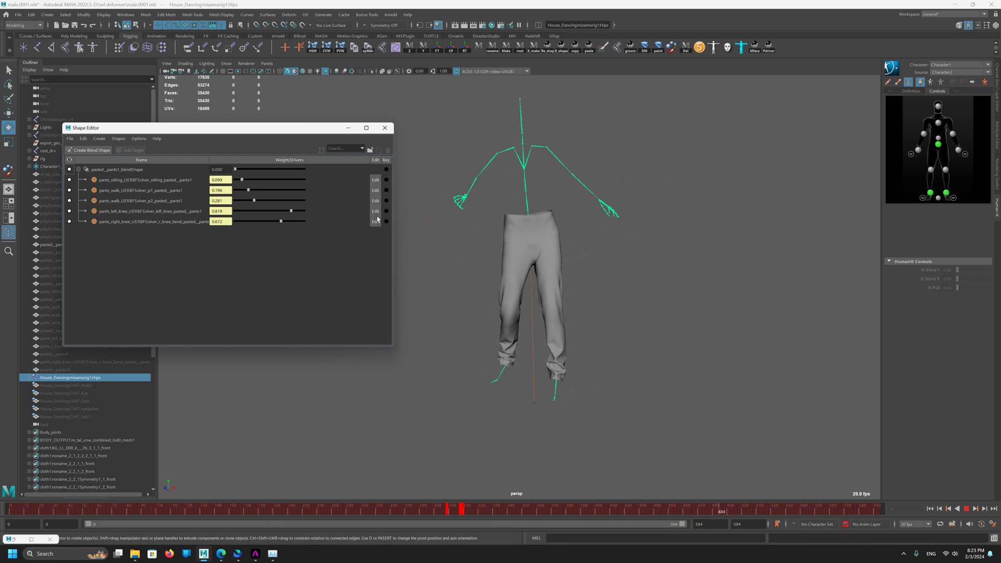
Step: Drag pasted_pants1_blendShape weight back to 1 to restore the correctives during the dance
left_click_drag(235, 169, 304, 169)
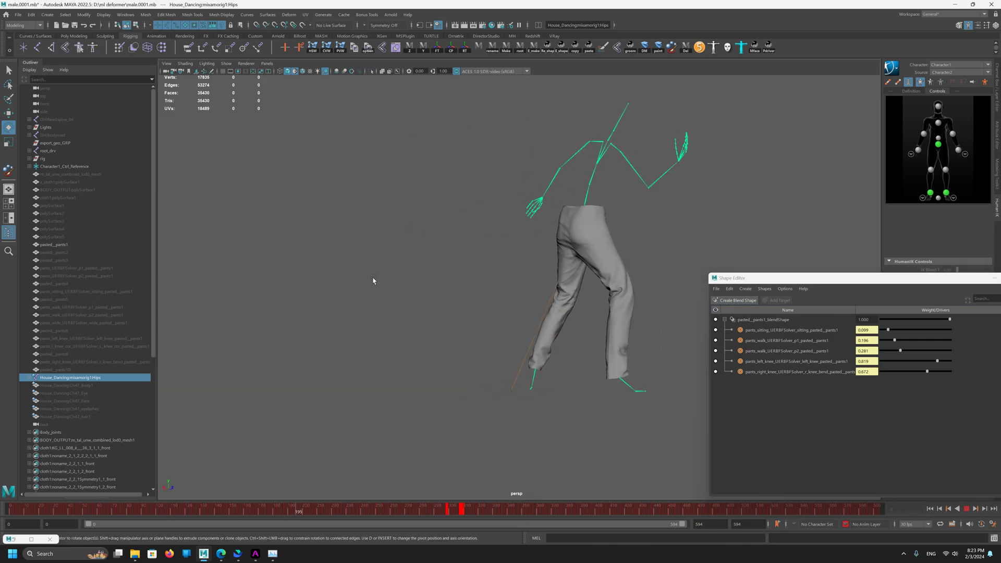
Step: Play the timeline to review the dance with the correctives active
left_click(388, 510)
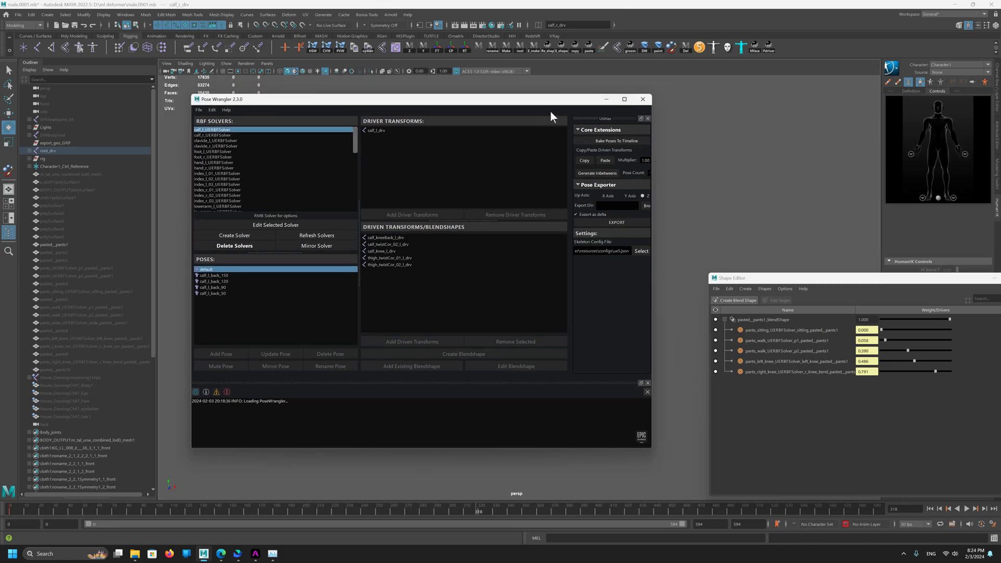
mouse_move(472, 554)
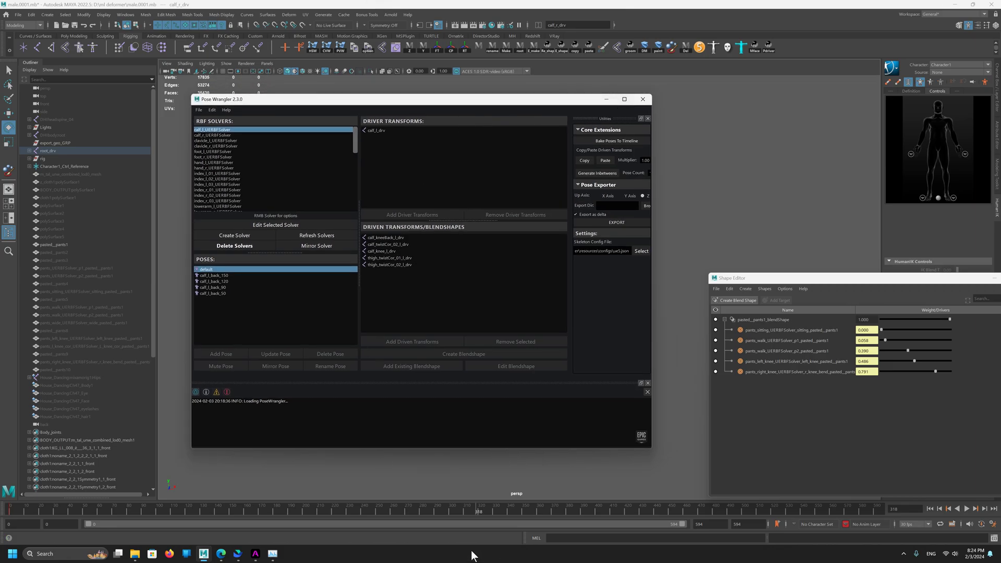